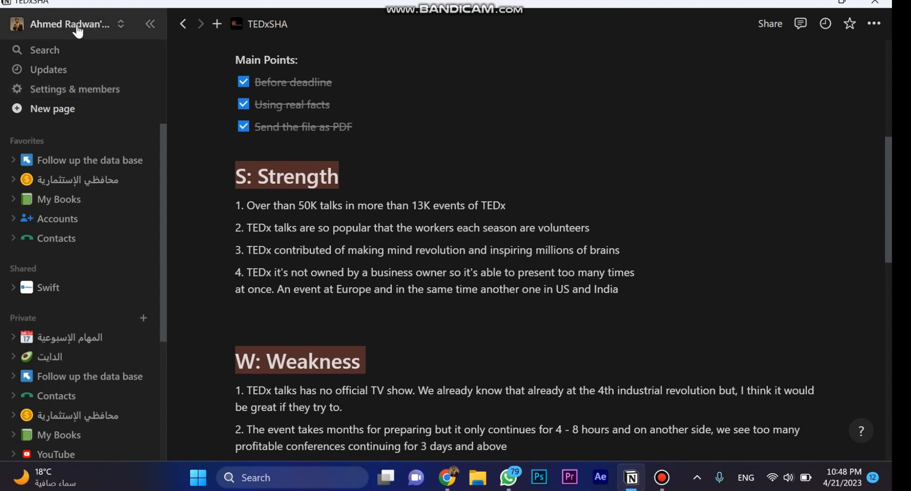
Step: Go to Settings & members and show the My connections page
scroll(down, 3)
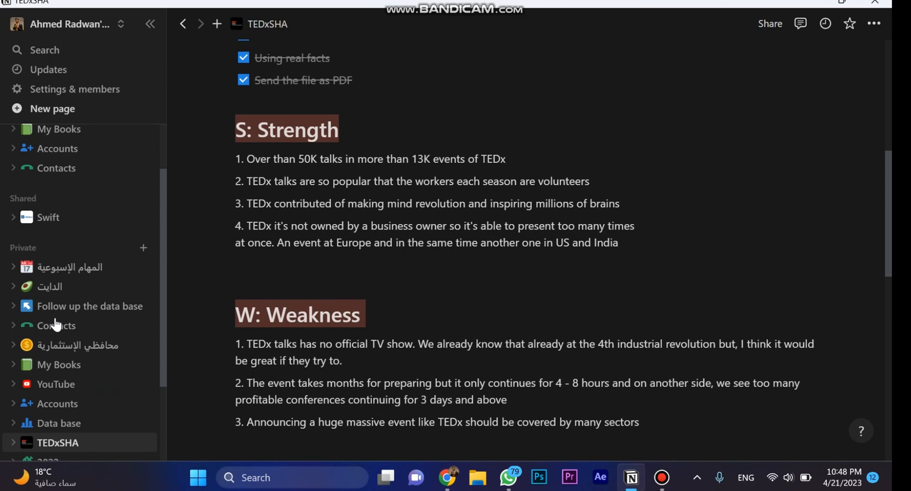
scroll(down, 3)
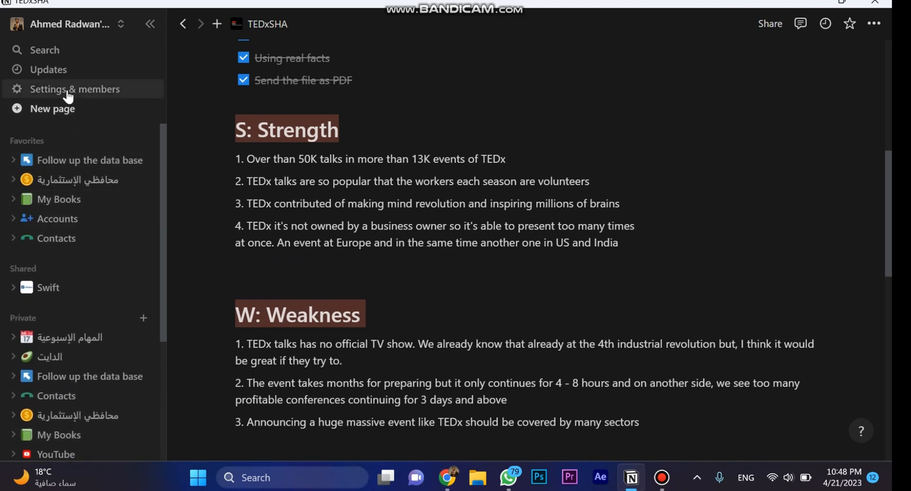
mouse_move(122, 95)
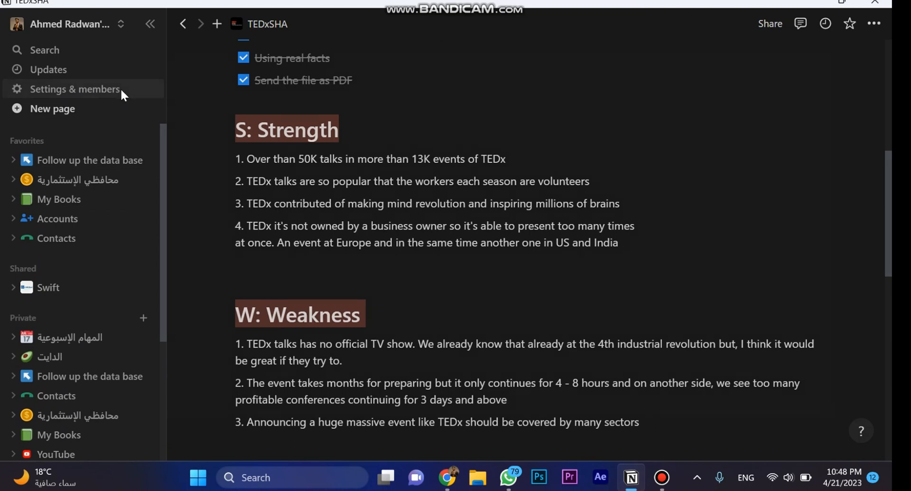
click(74, 89)
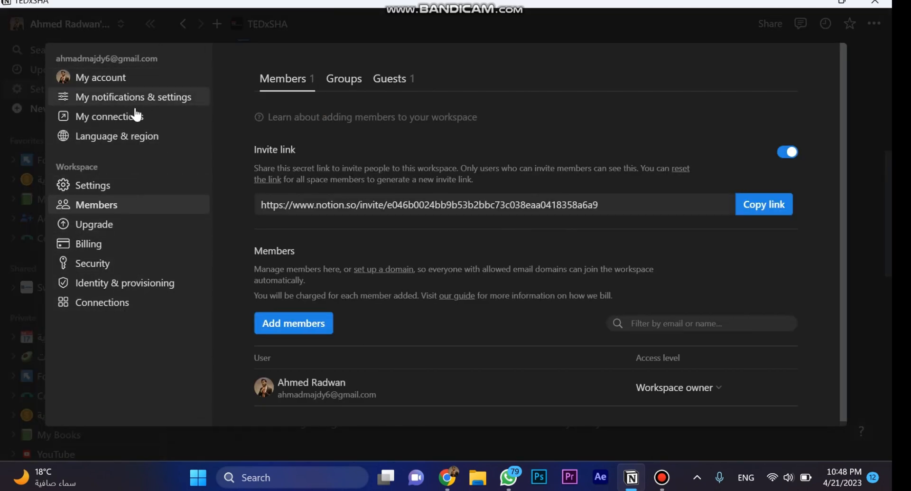
mouse_move(190, 119)
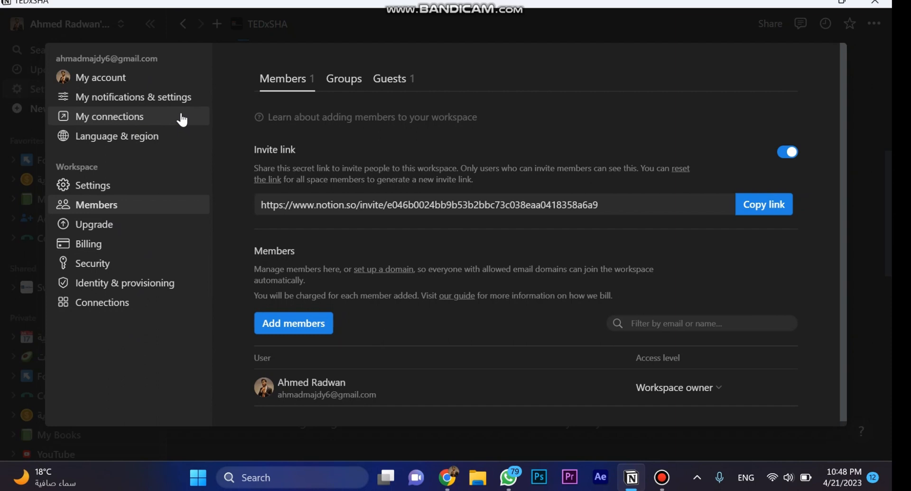
click(110, 116)
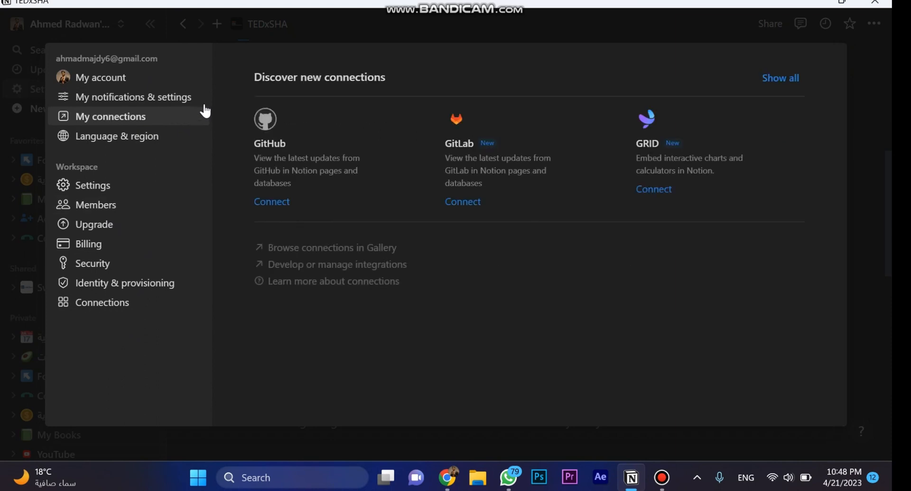
mouse_move(613, 129)
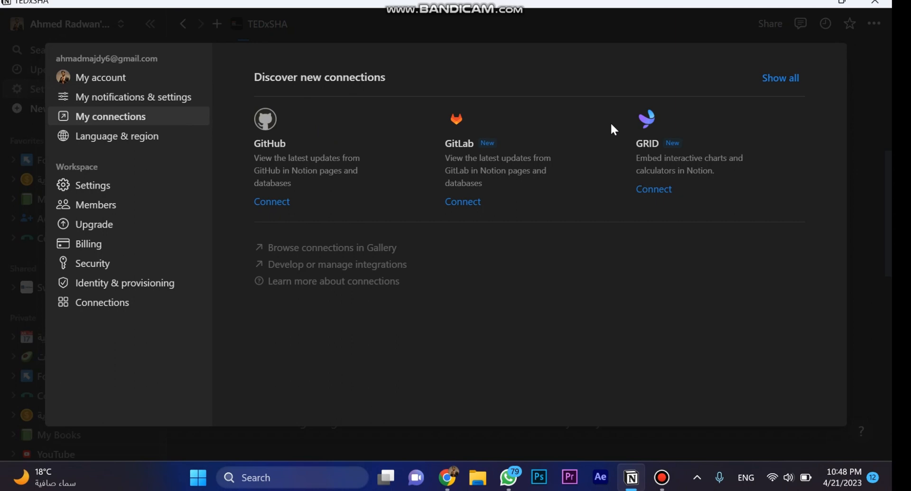
mouse_move(308, 149)
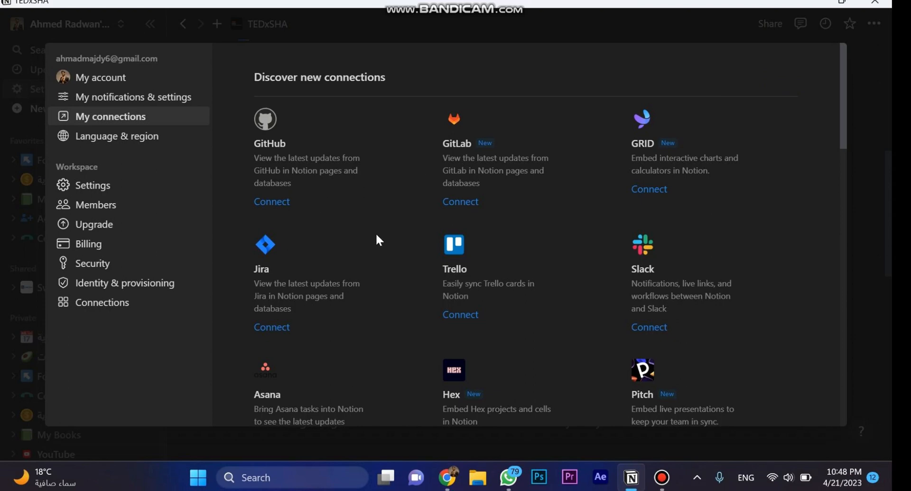
mouse_move(570, 274)
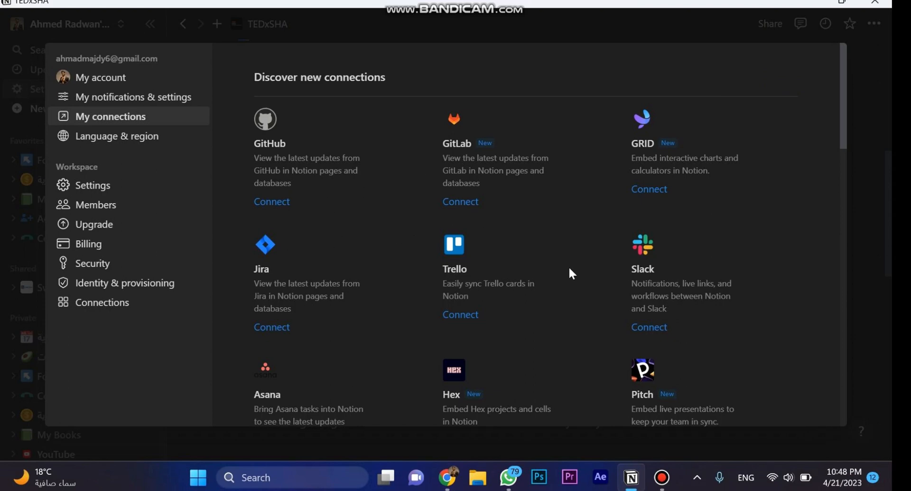
mouse_move(379, 344)
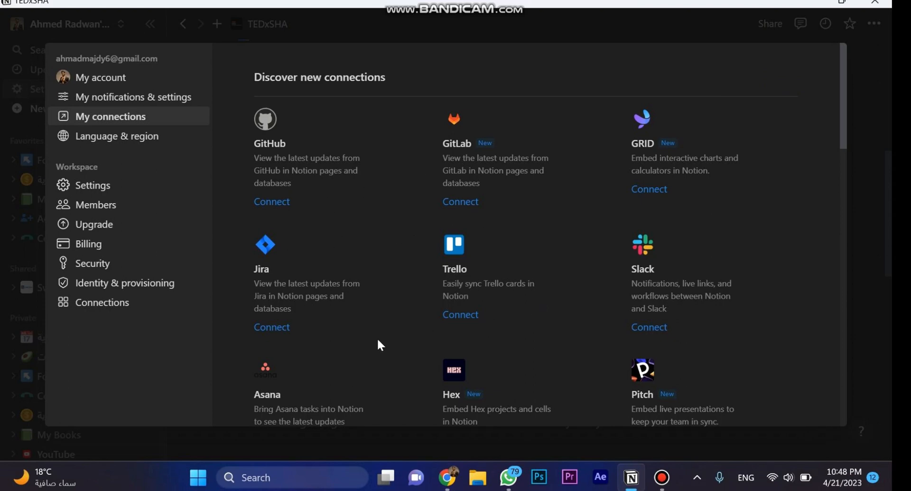
Step: Scroll the Discover new connections list down to the Dropbox entry
scroll(down, 3)
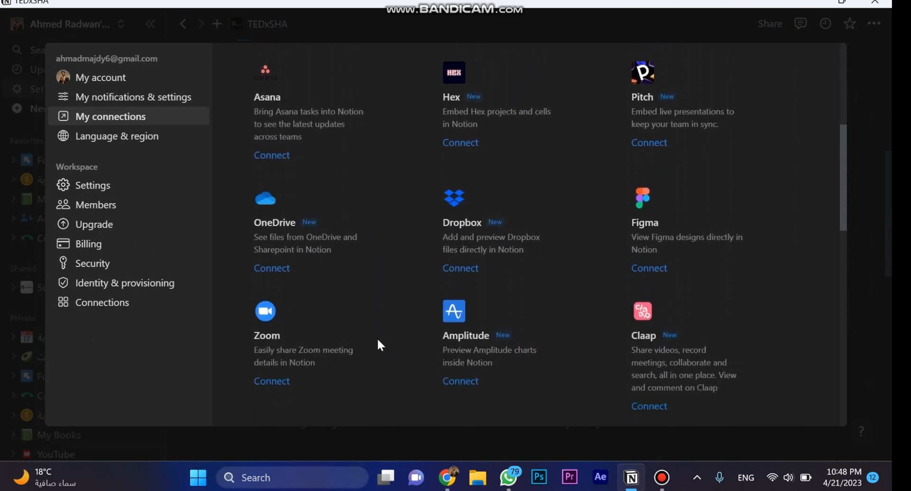
scroll(down, 3)
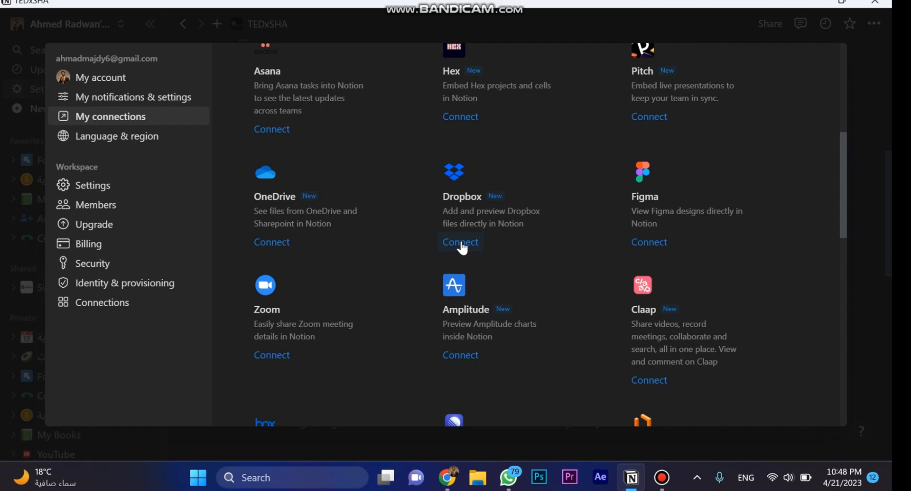
Step: Connect Dropbox and allow Notion access on the Dropbox authorization page
click(461, 241)
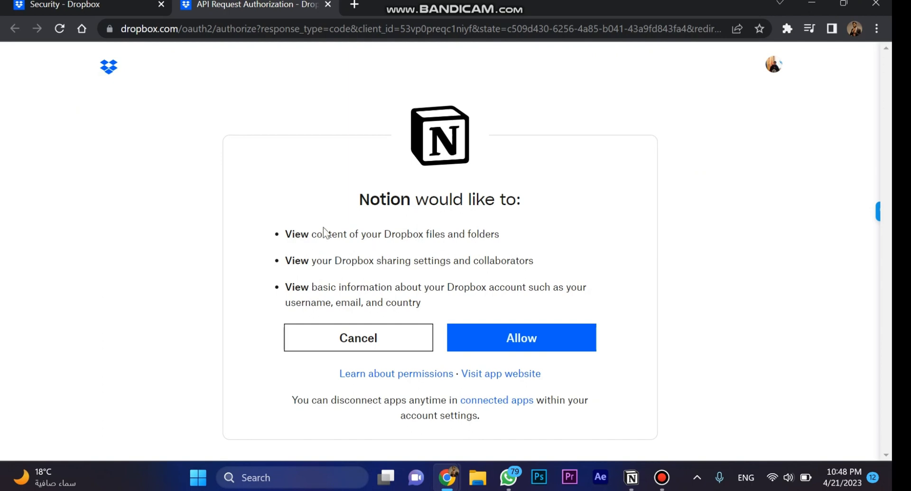
mouse_move(358, 190)
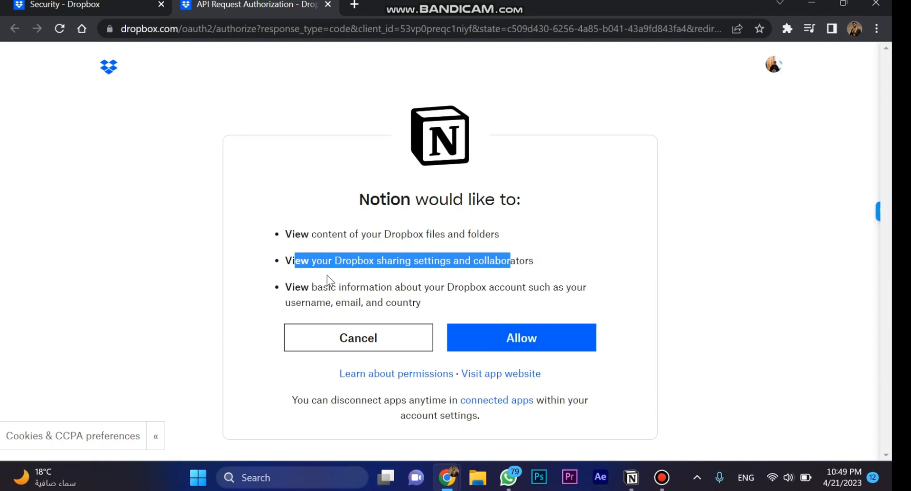
mouse_move(389, 287)
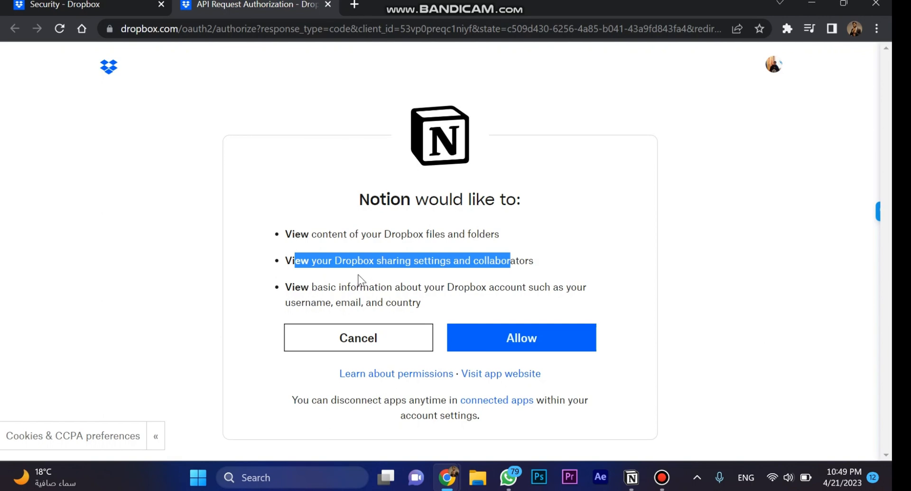
mouse_move(422, 283)
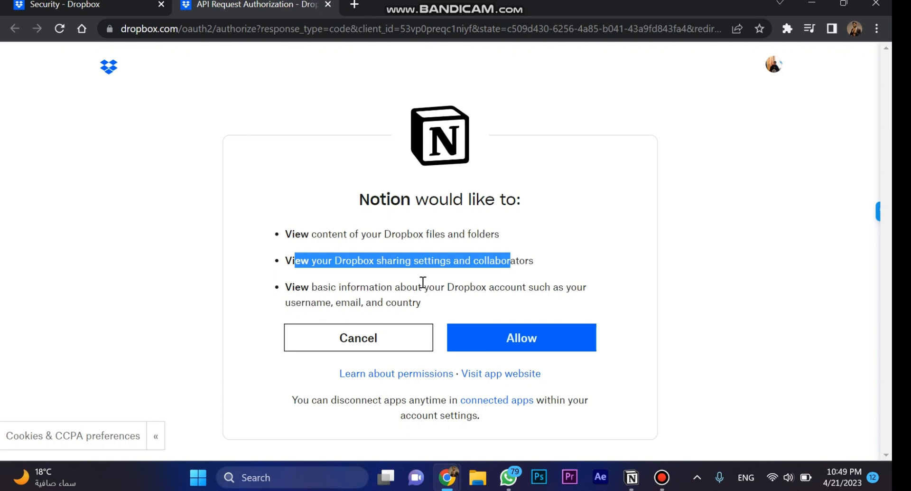
mouse_move(489, 336)
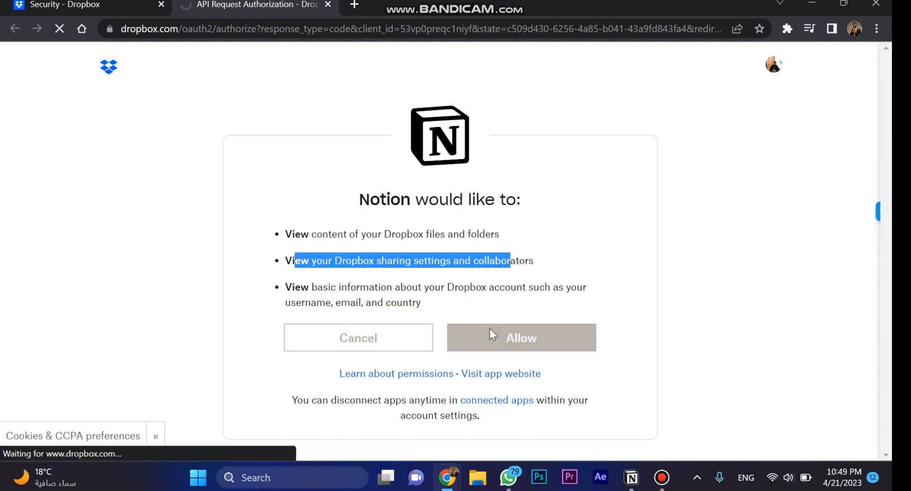
click(521, 337)
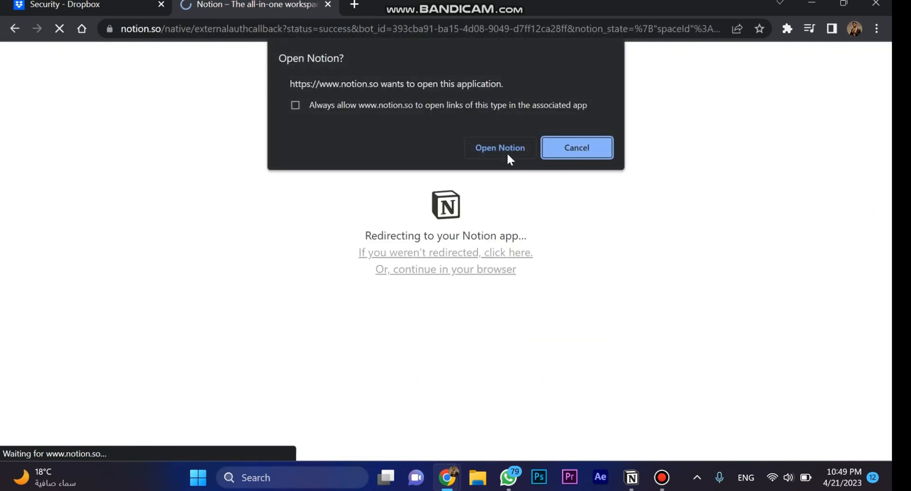
Step: Return to the Notion app so My connections lists Dropbox with Can preview links access
click(500, 148)
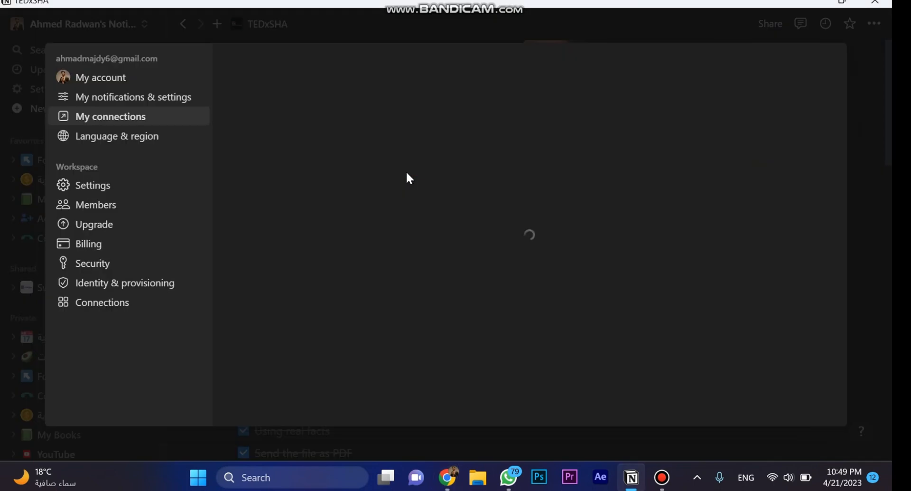
click(111, 117)
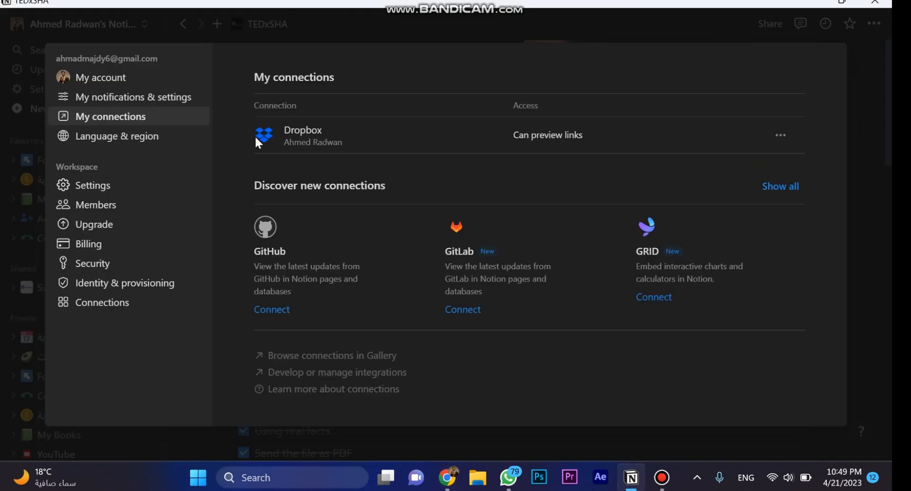
mouse_move(339, 204)
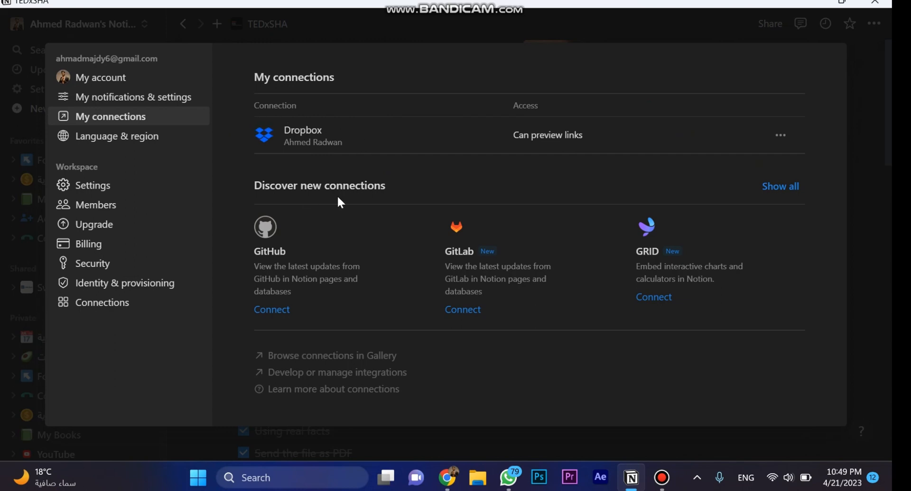
mouse_move(406, 194)
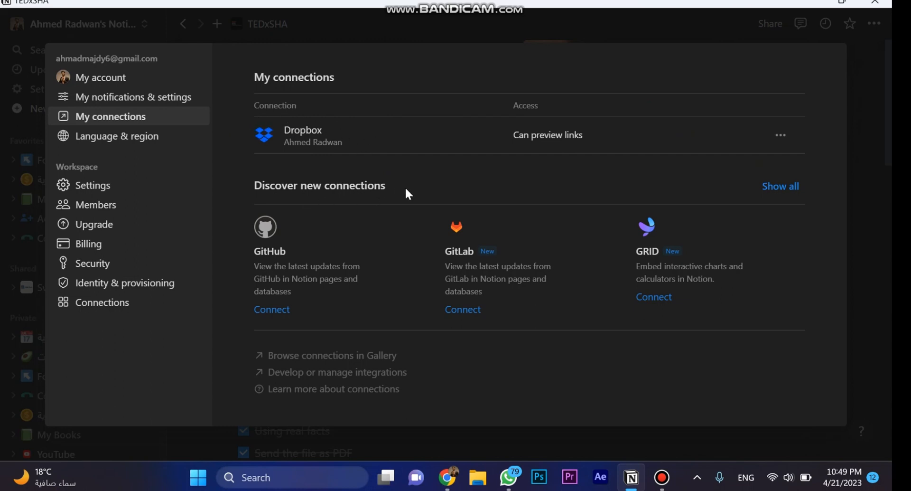